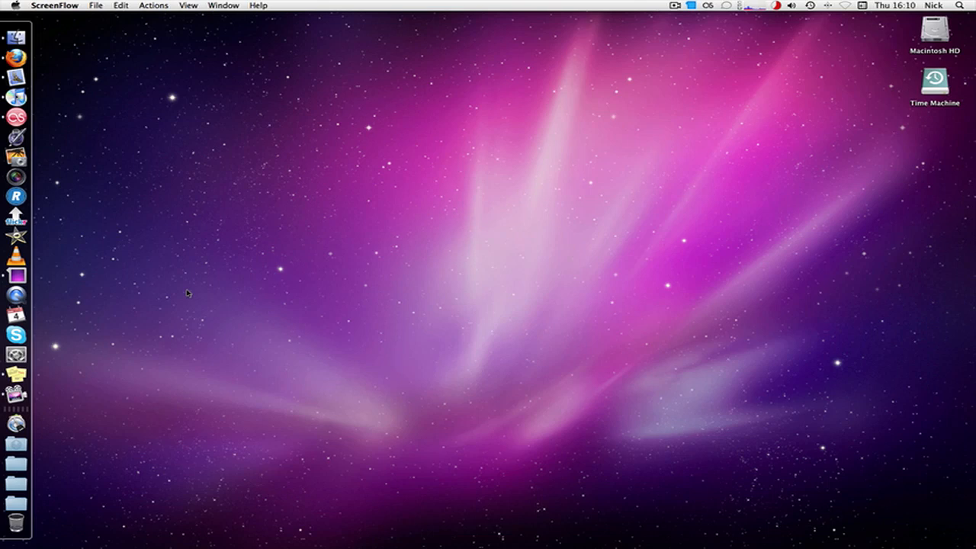
mouse_move(15, 255)
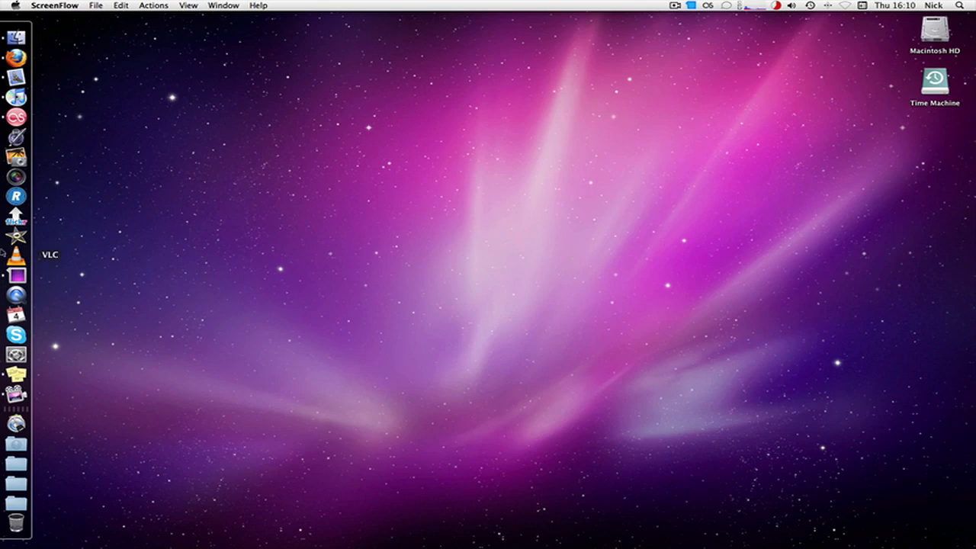
mouse_move(601, 335)
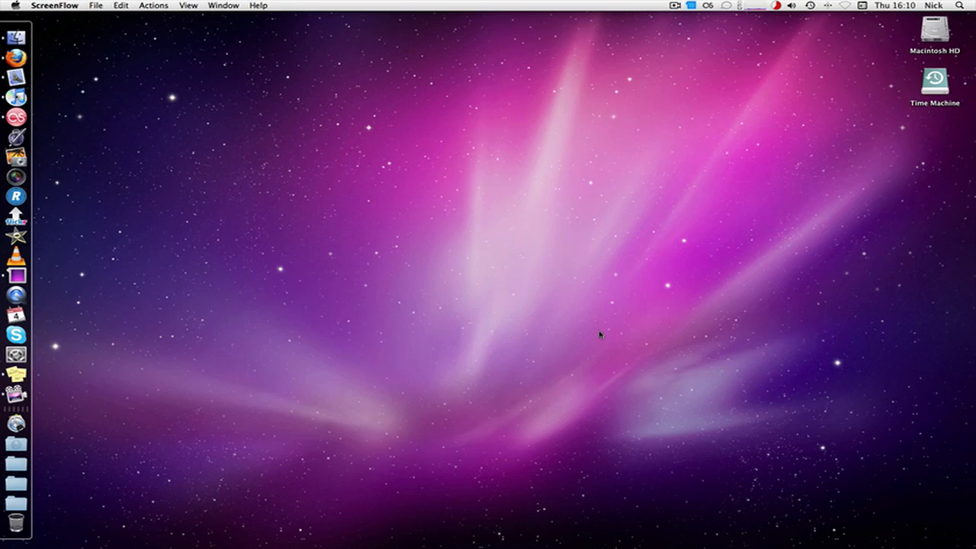
mouse_move(616, 335)
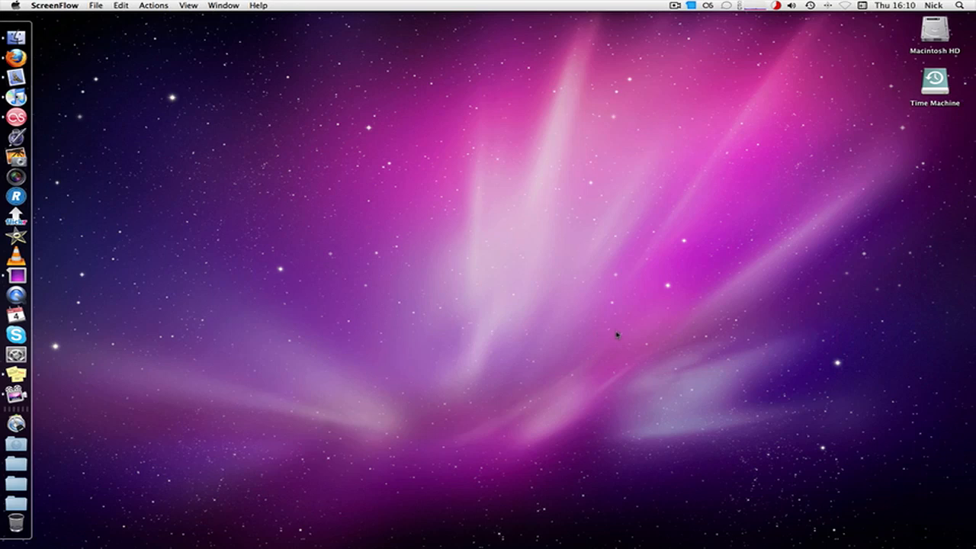
mouse_move(652, 191)
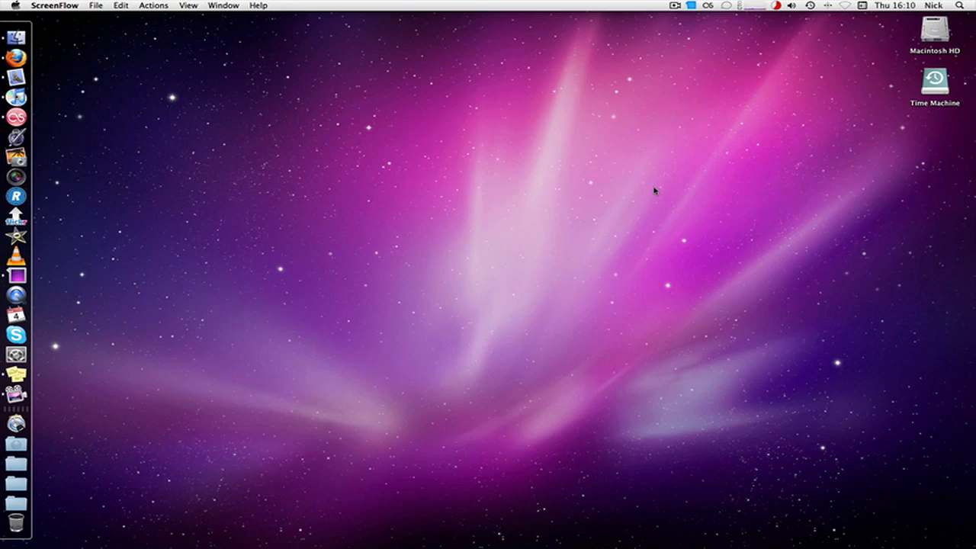
mouse_move(549, 205)
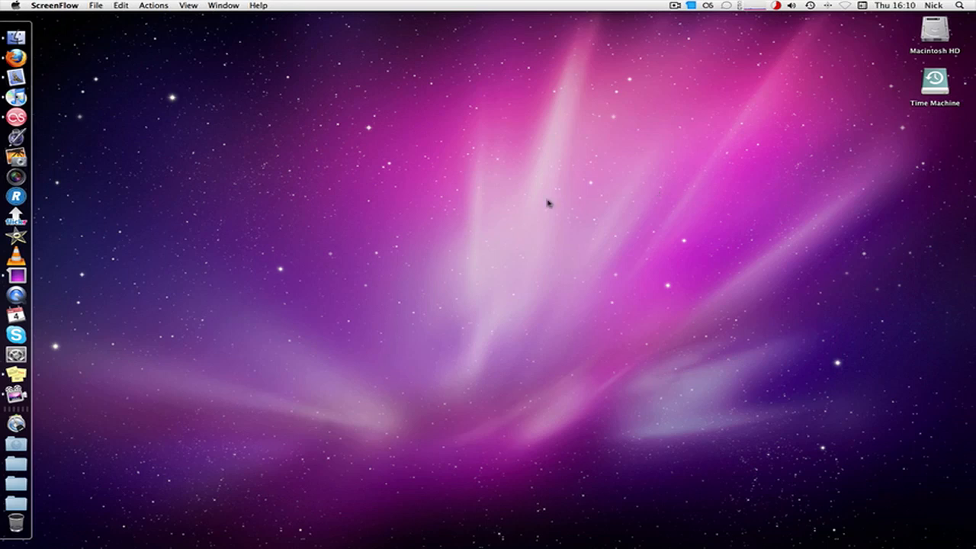
mouse_move(119, 293)
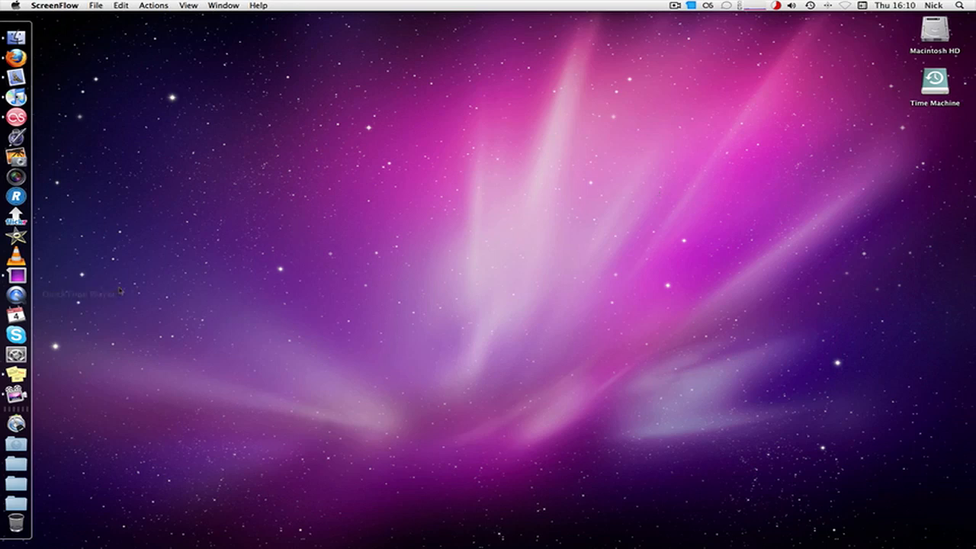
mouse_move(962, 198)
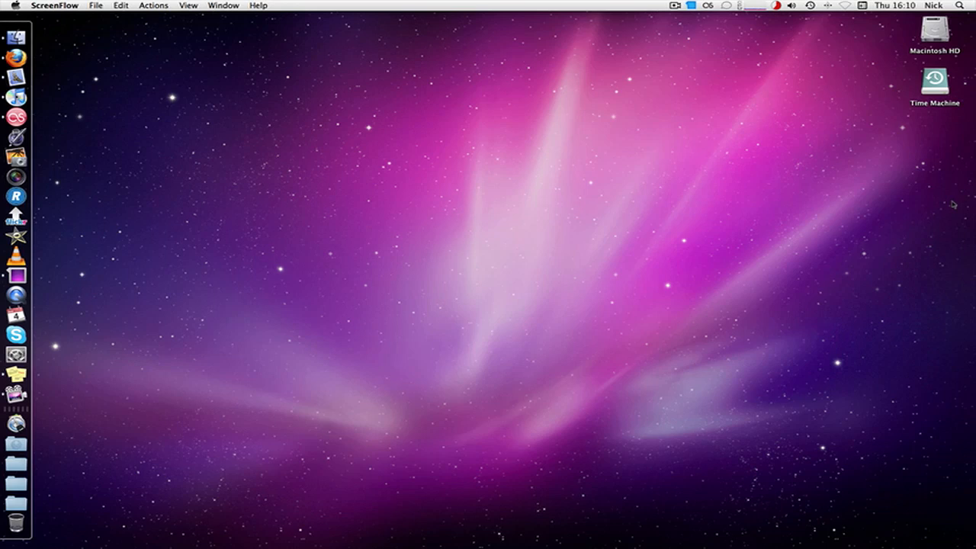
mouse_move(814, 303)
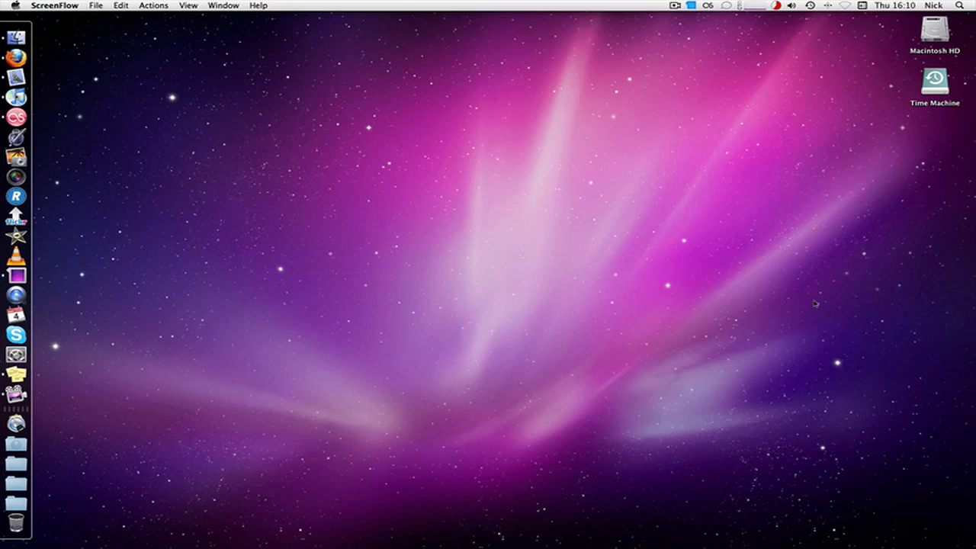
mouse_move(805, 302)
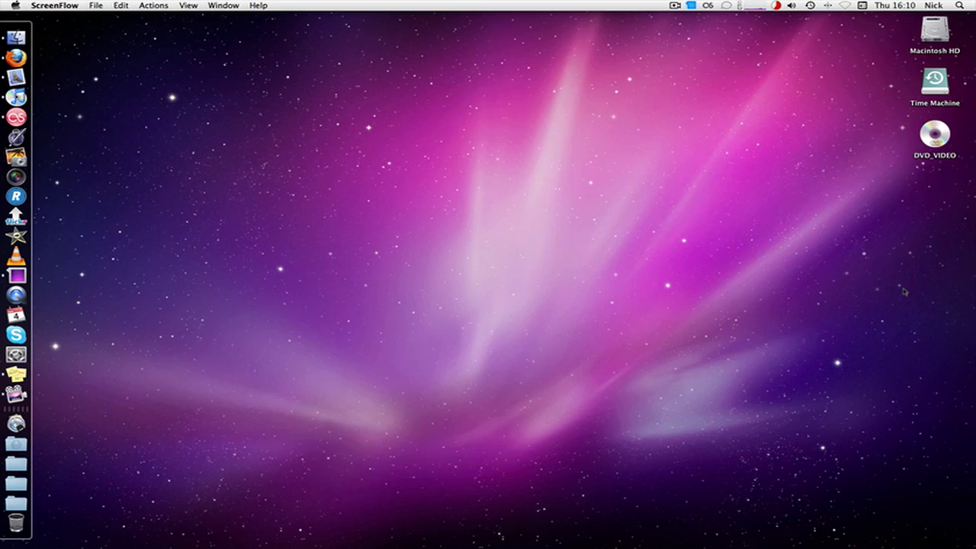
mouse_move(313, 156)
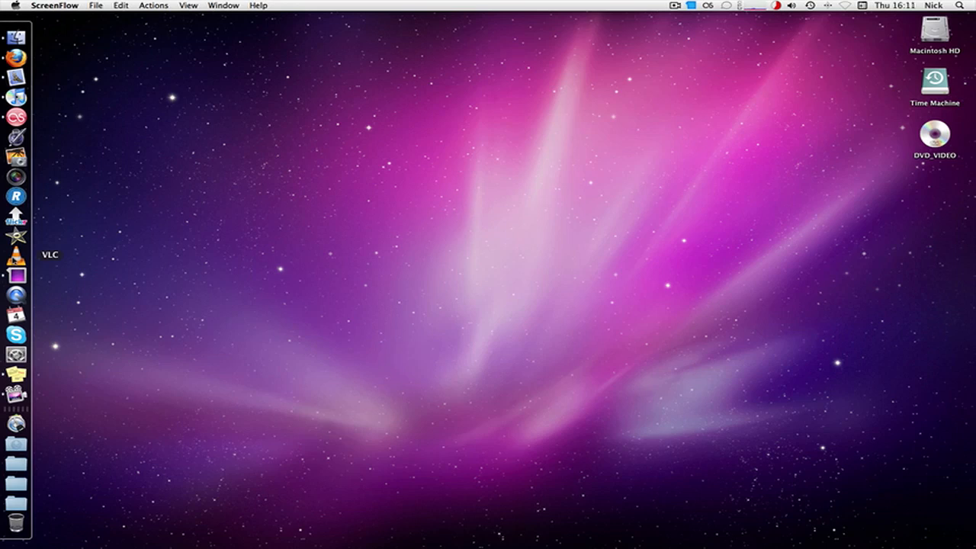
Step: Launch VLC media player from the Dock with the DVD_VIDEO disc mounted
left_click(15, 253)
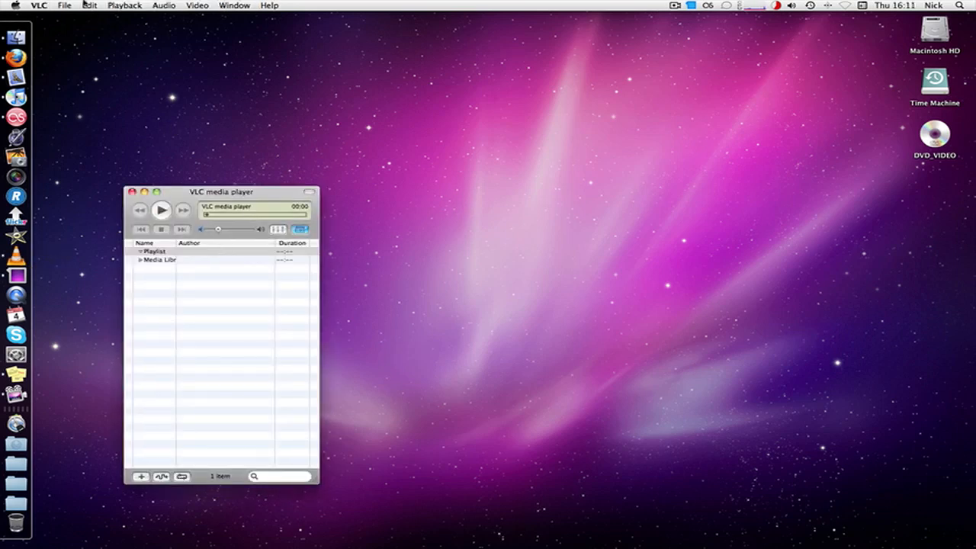
Step: Bring up the Open Disc source dialog with DVD as the disc type
left_click(64, 7)
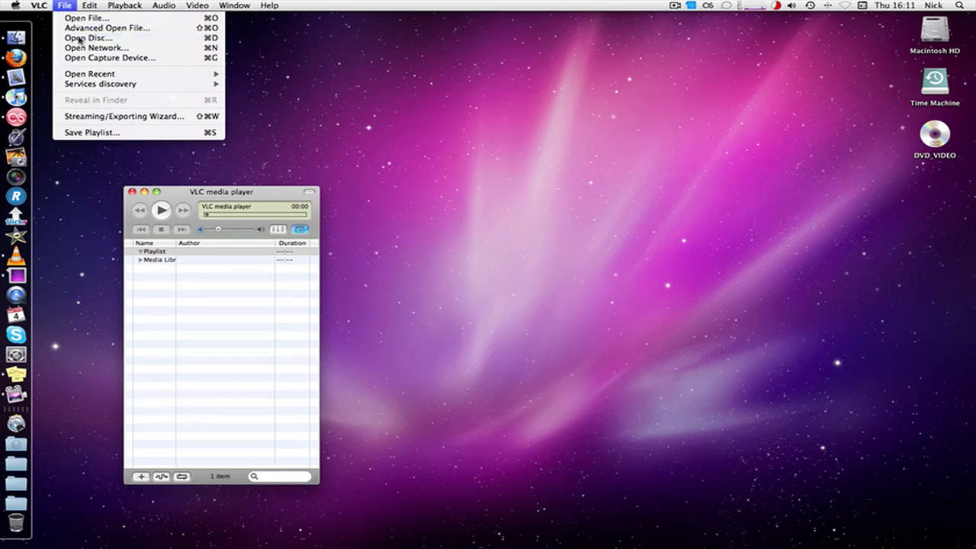
left_click(87, 38)
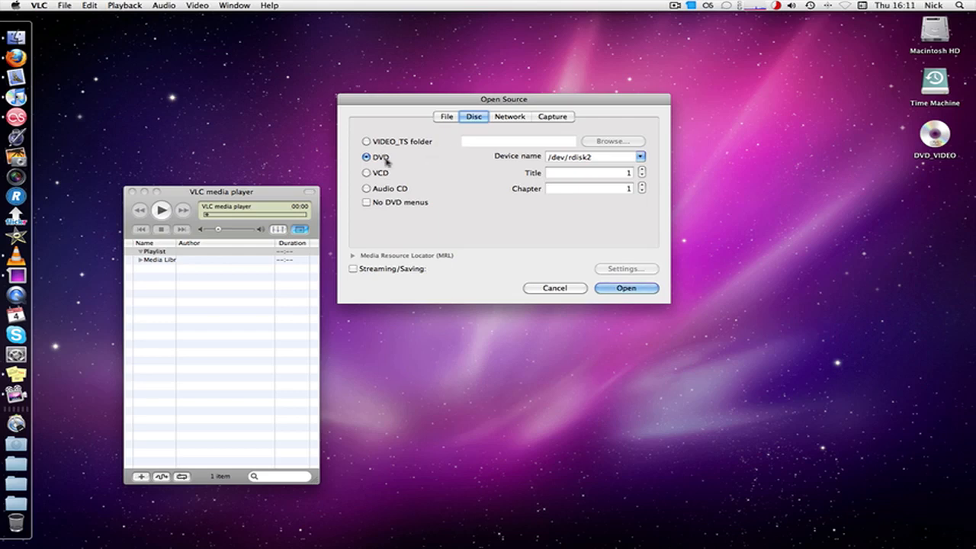
Step: Load the DVD_VIDEO disc into the playlist and play it to show its episode menu
left_click(625, 286)
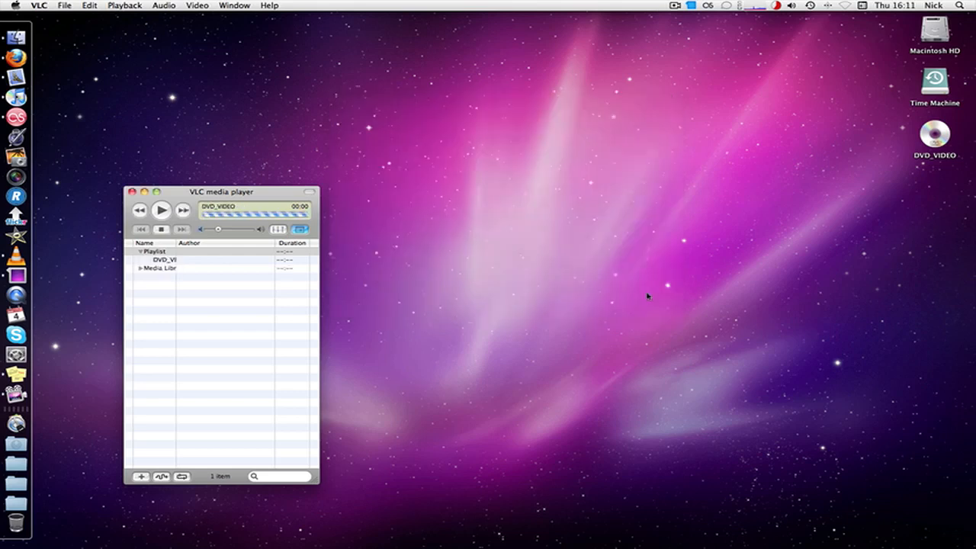
left_click_drag(221, 192, 143, 195)
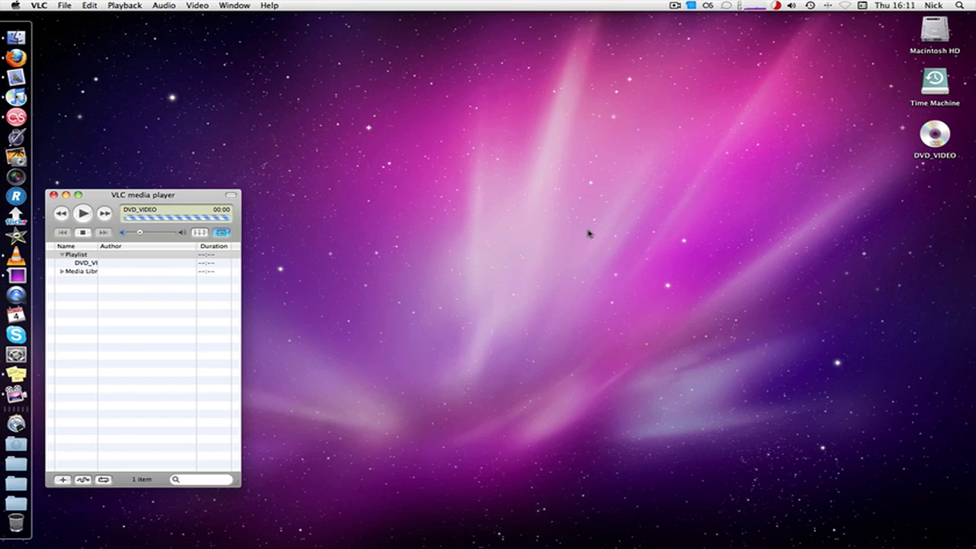
left_click(82, 213)
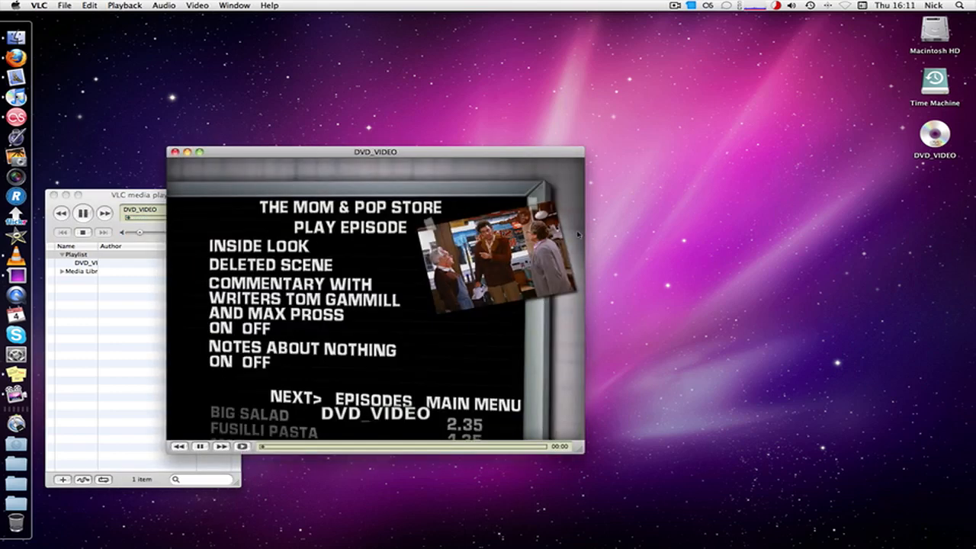